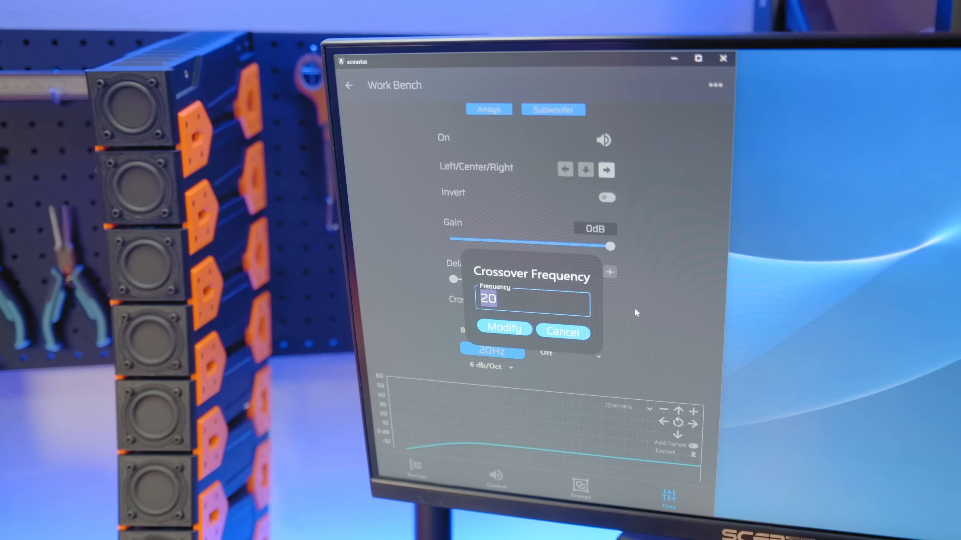
# Step: Set the high-pass crossover to 500 Hz at 48 dB/Oct and view its steep response curve
pyautogui.write('500')
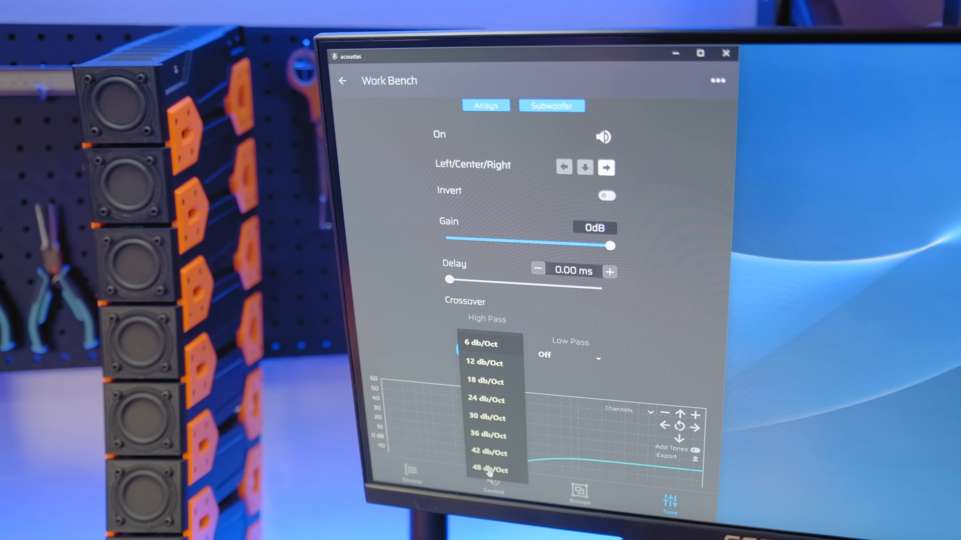
pyautogui.click(488, 469)
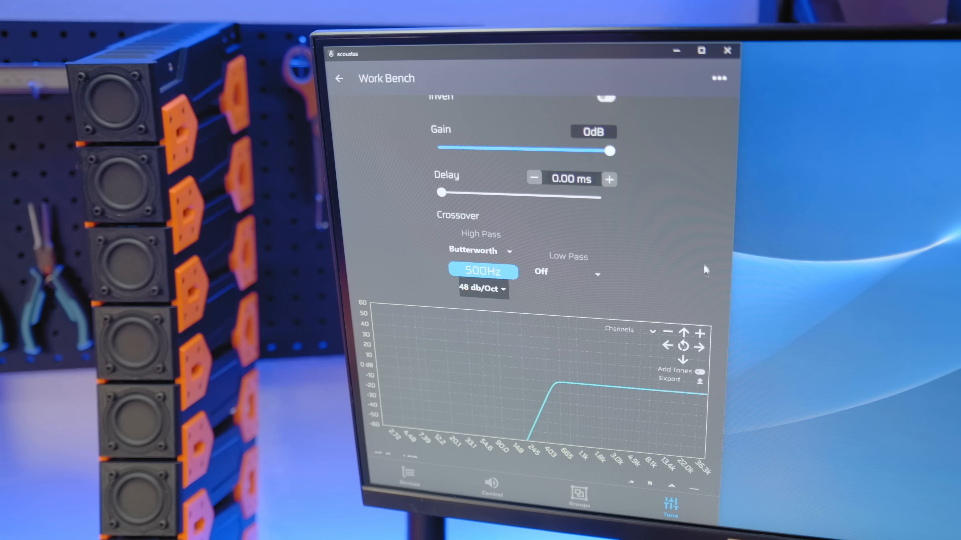
pyautogui.scroll(-3)
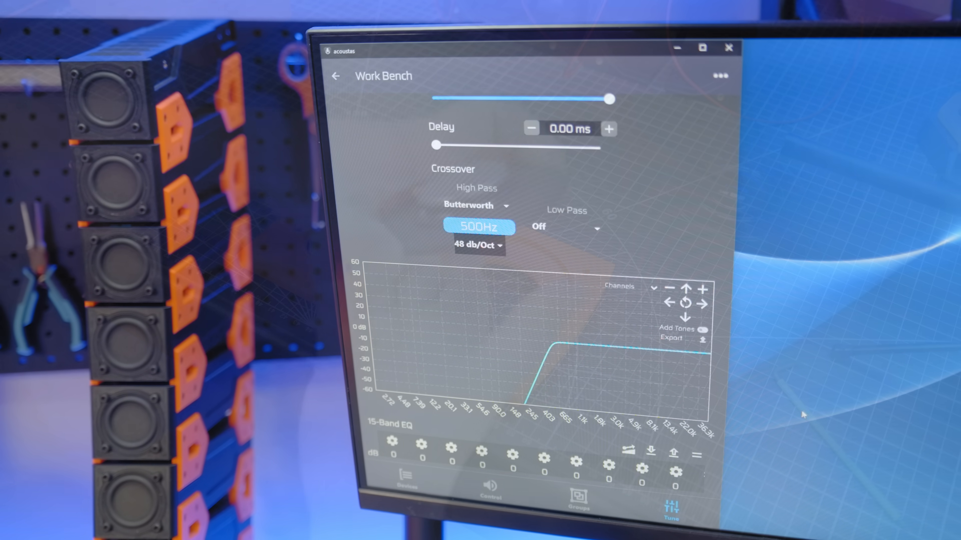